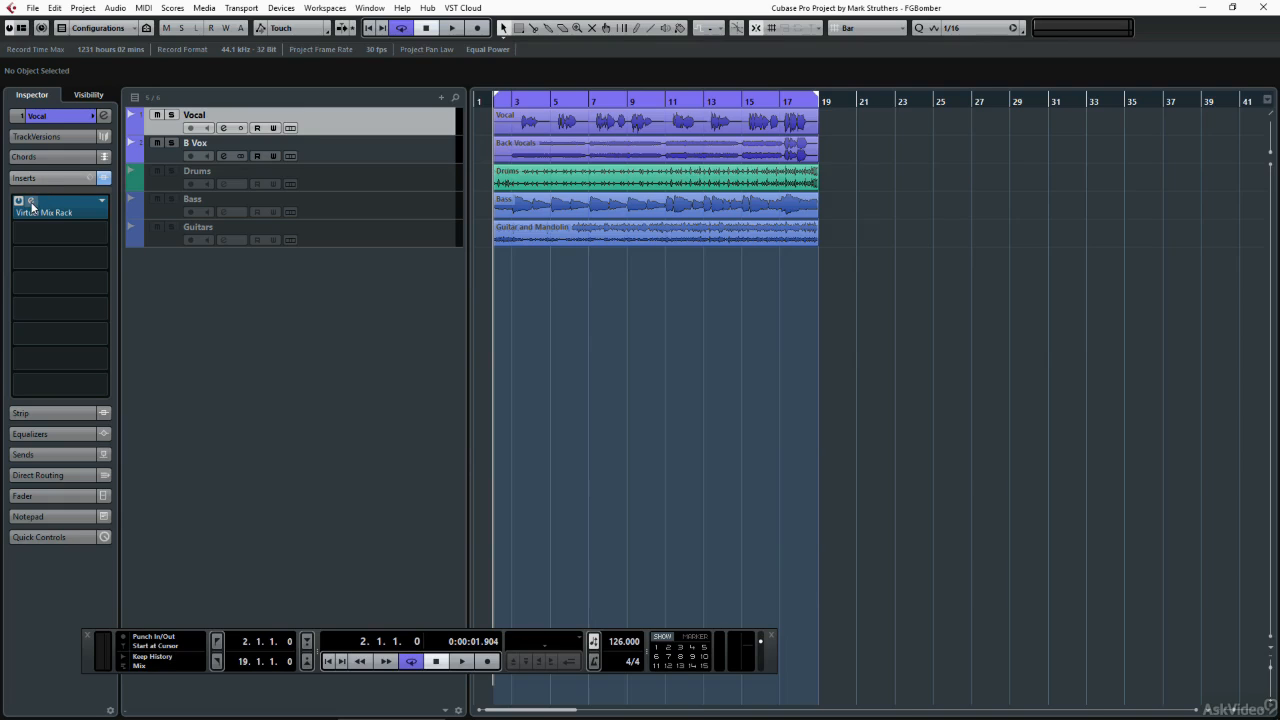
- Bring up the Virtual Mix Rack on the Vocal track's insert showing VCC Channel and VCC MixBuss
click(44, 212)
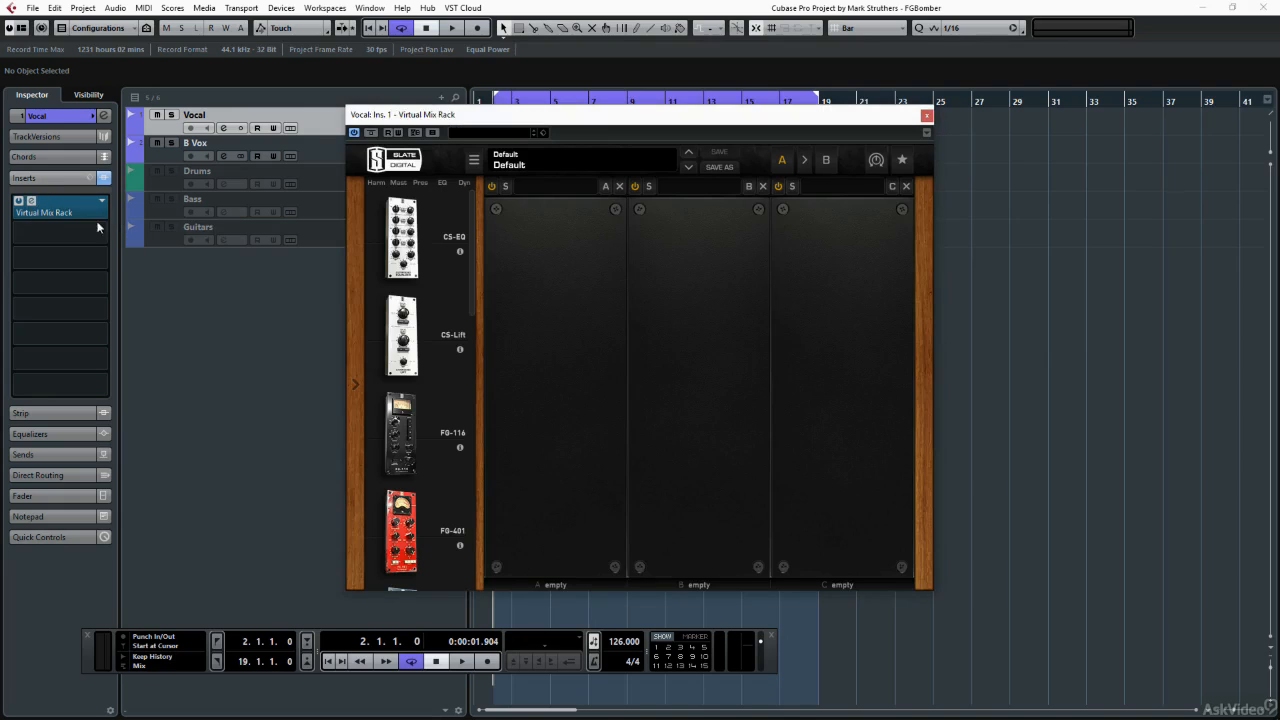
scroll(down, 3)
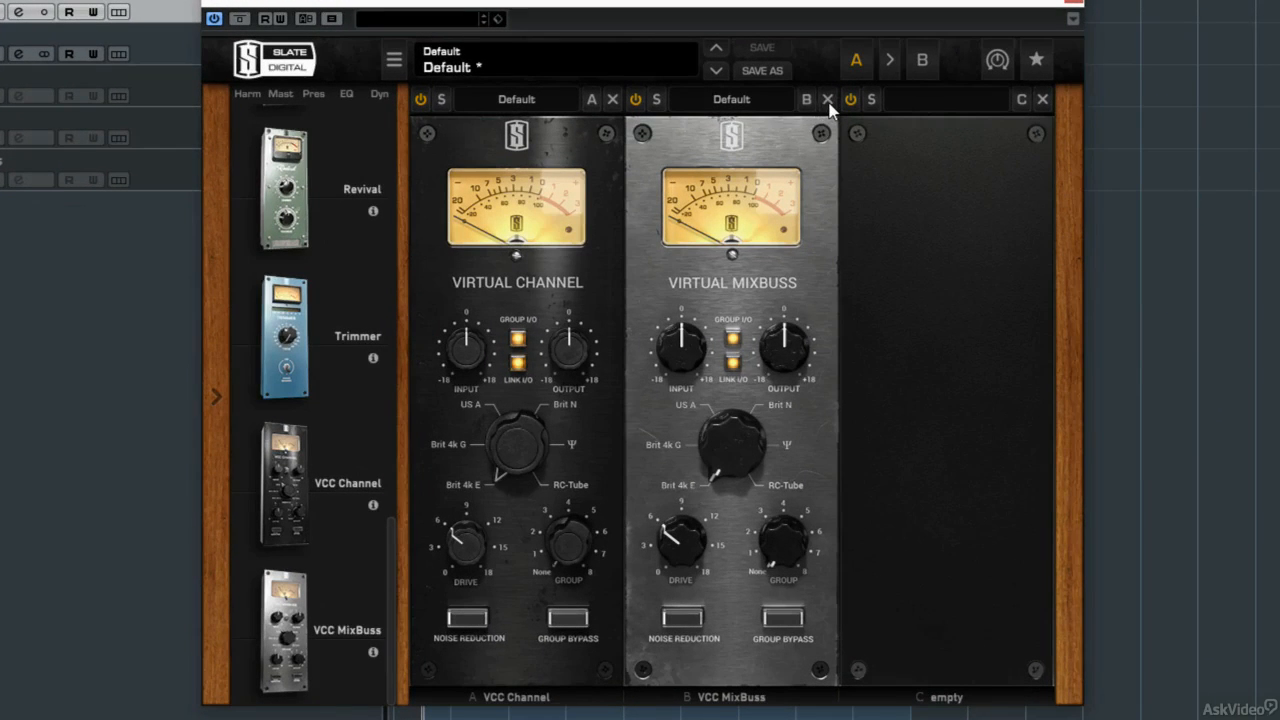
- Remove the VCC MixBuss module from slot B, leaving only VCC Channel in slot A
click(828, 100)
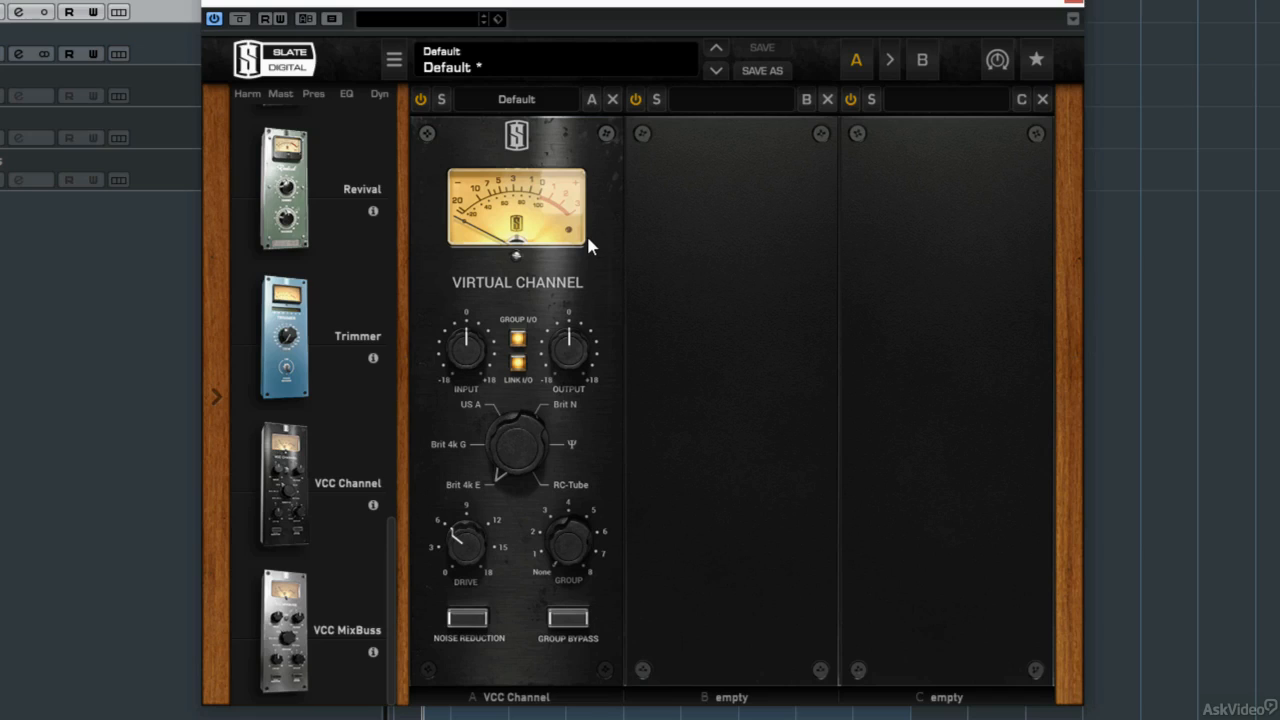
mouse_move(576, 216)
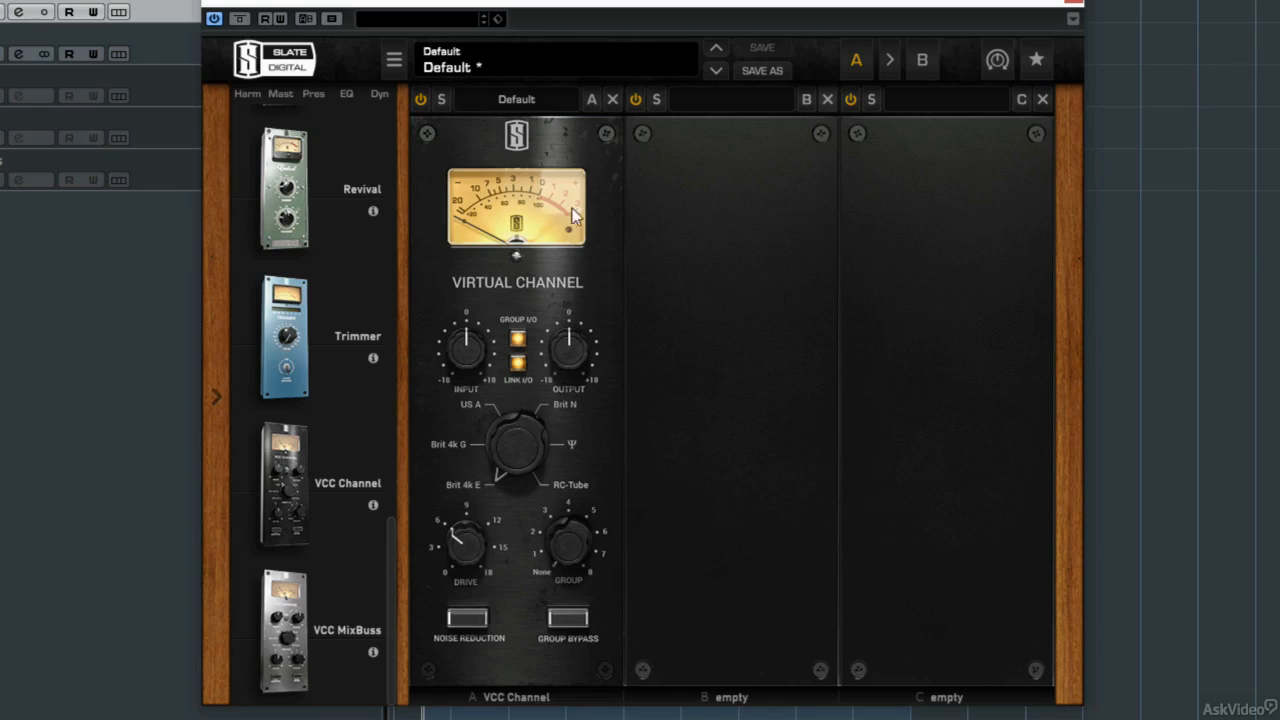
mouse_move(604, 208)
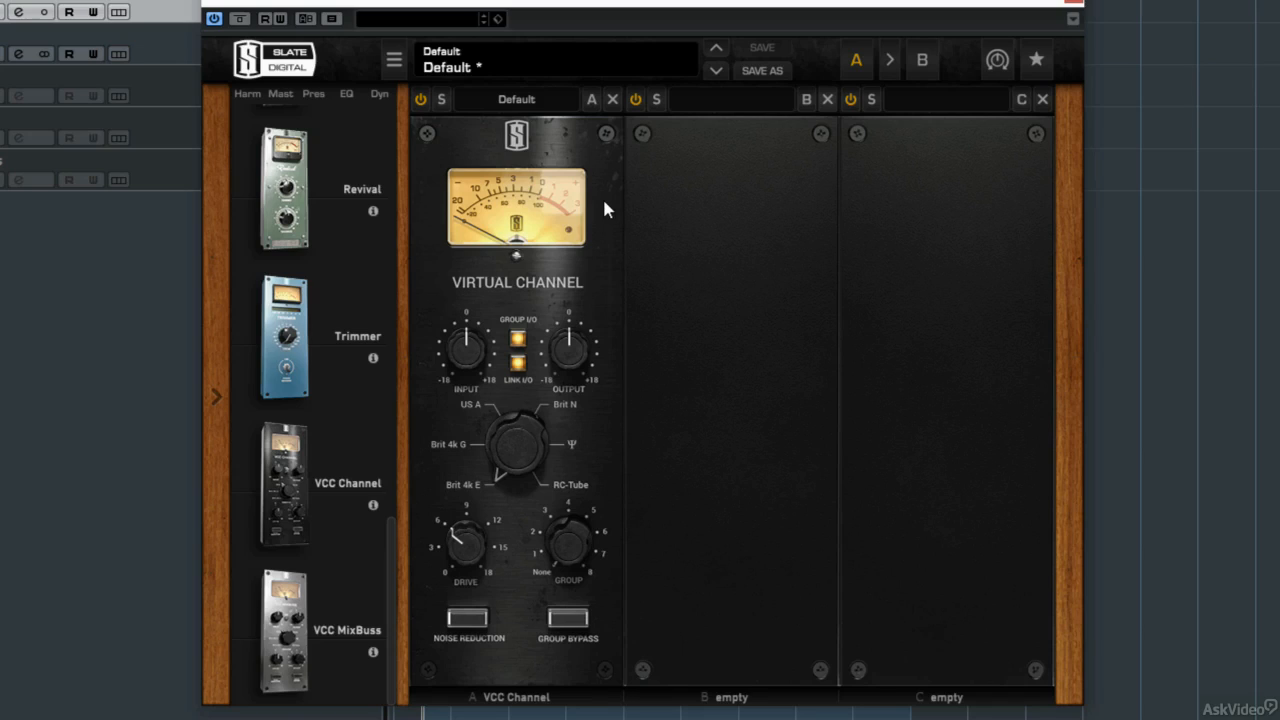
mouse_move(568, 240)
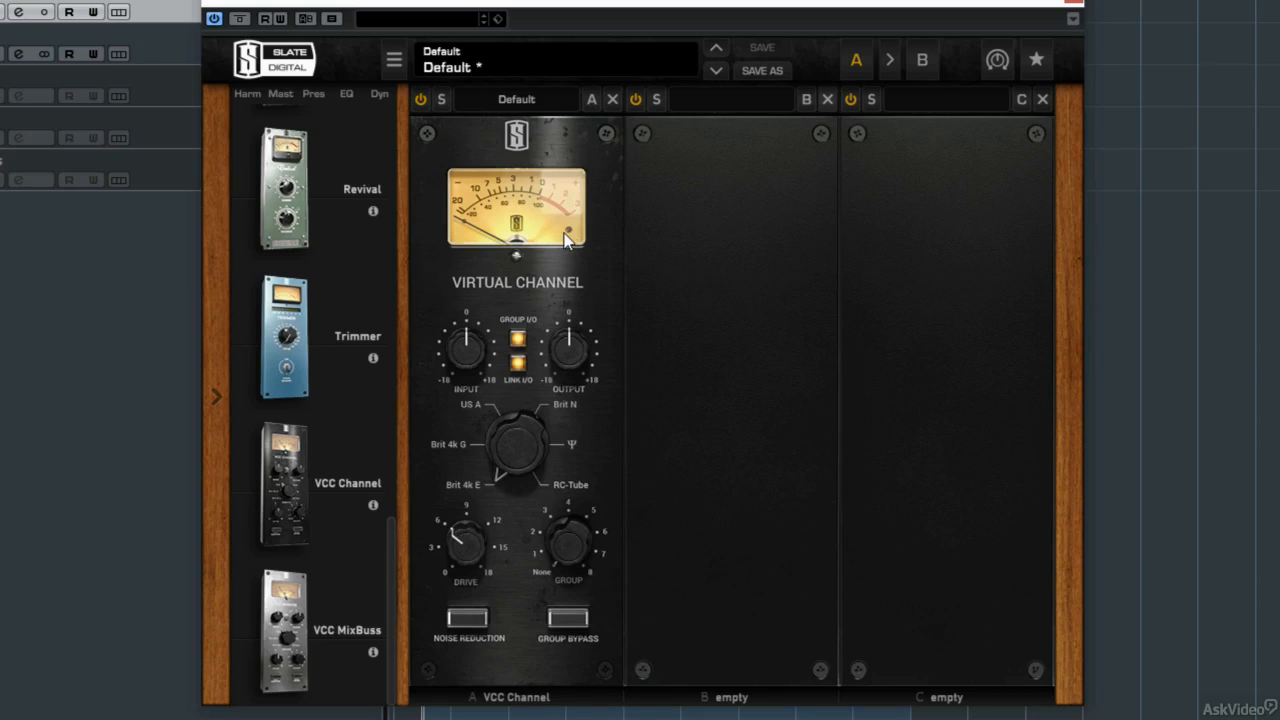
mouse_move(572, 236)
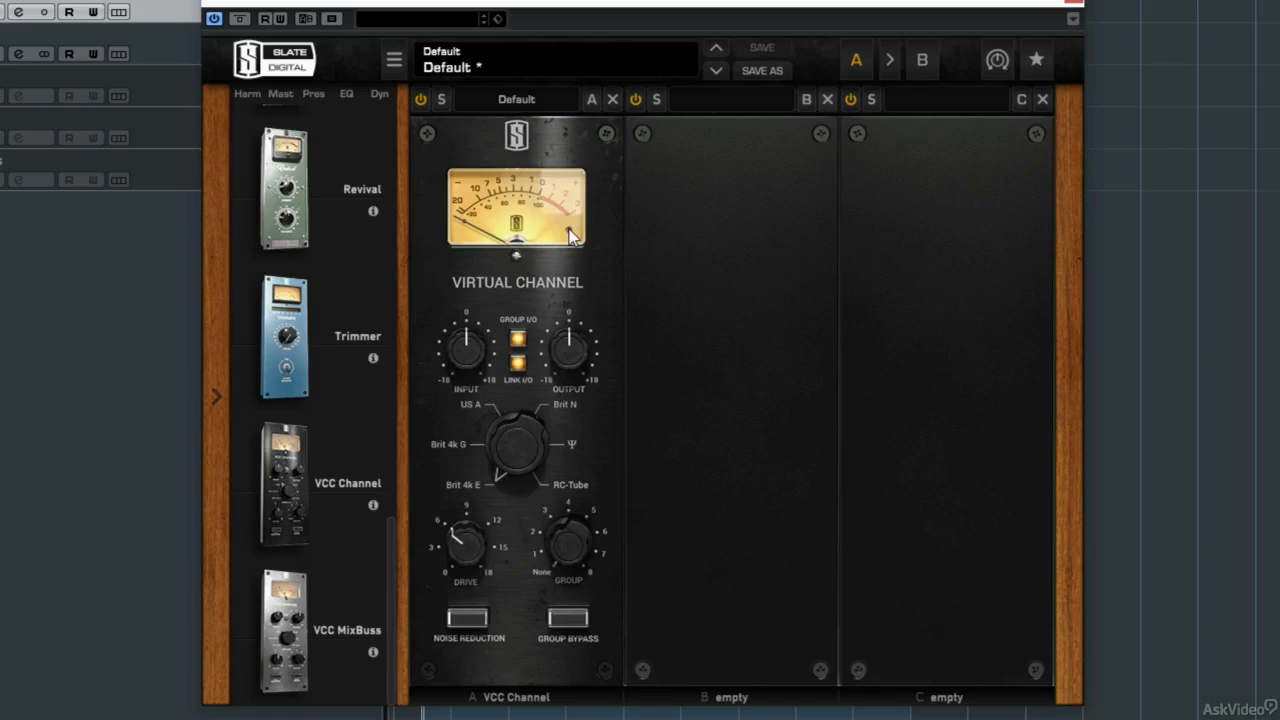
mouse_move(688, 236)
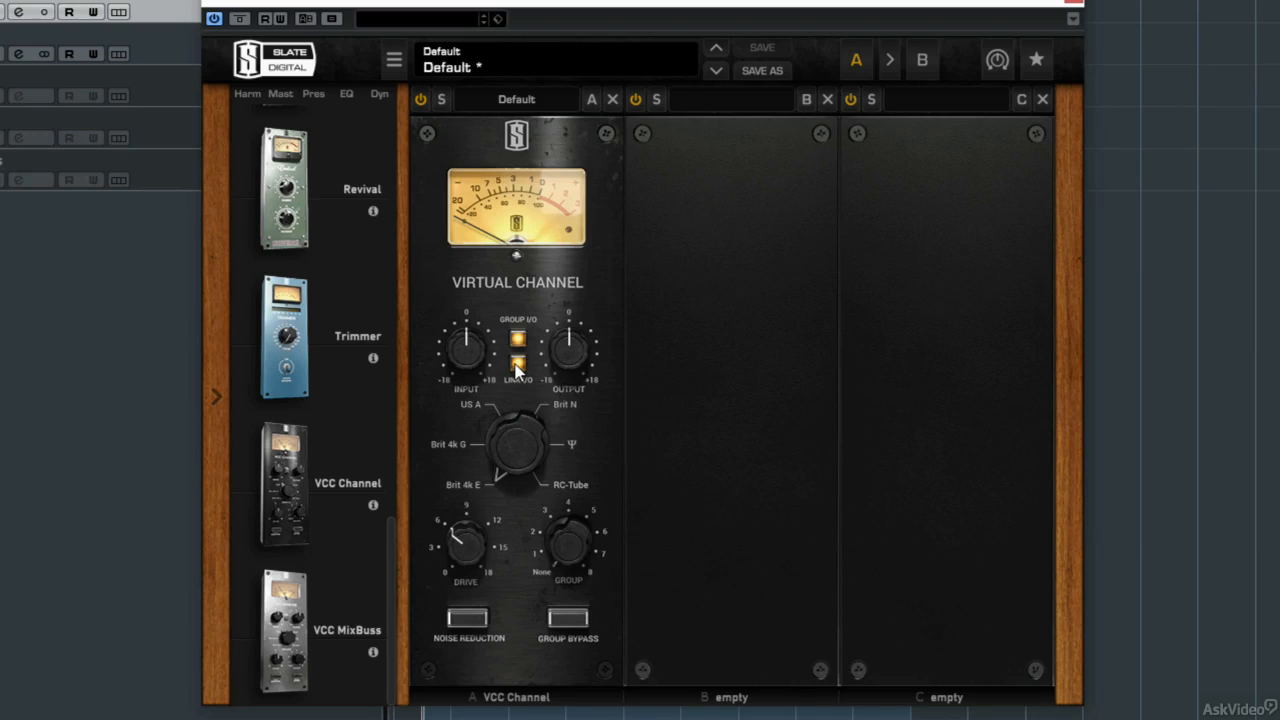
drag(462, 356, 470, 316)
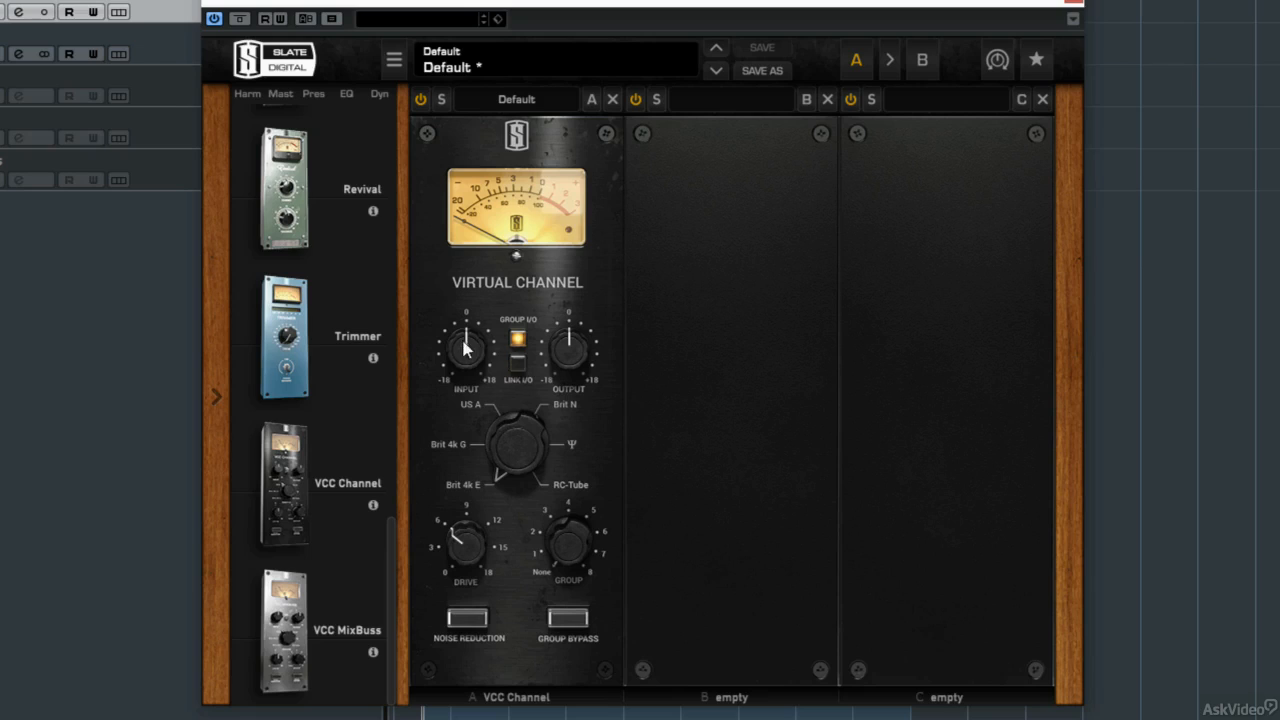
drag(464, 344, 464, 360)
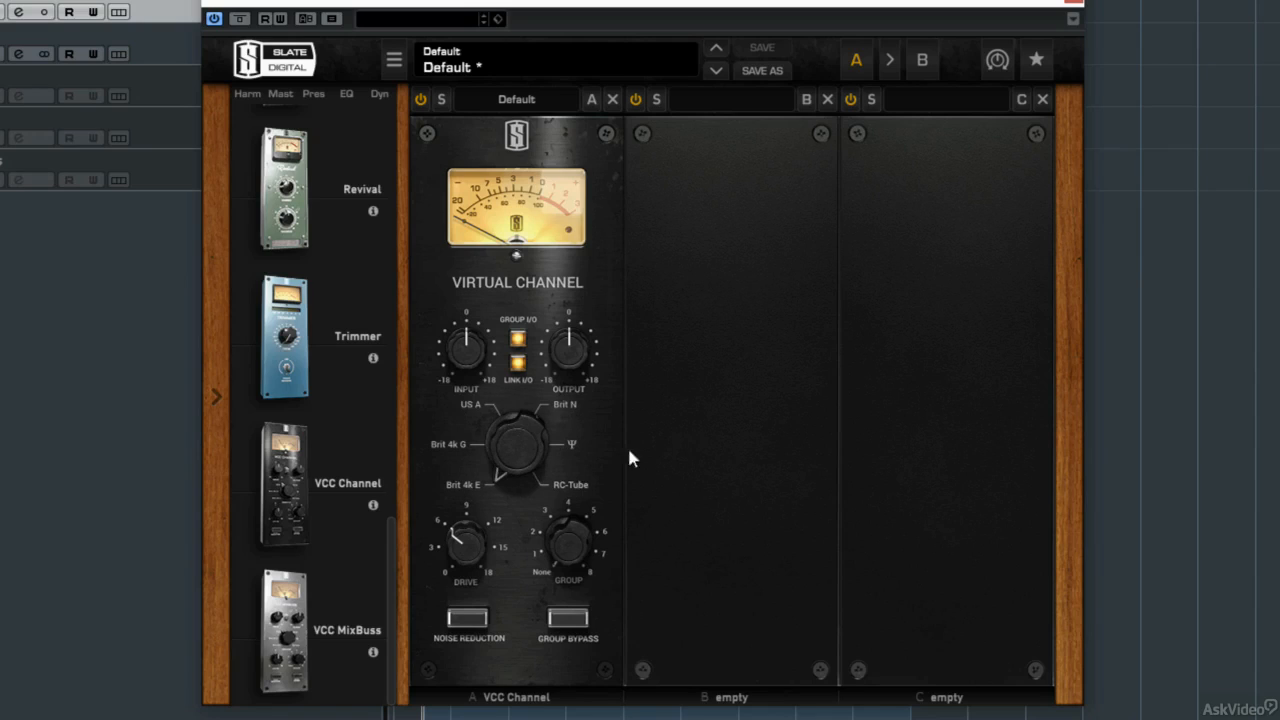
mouse_move(460, 544)
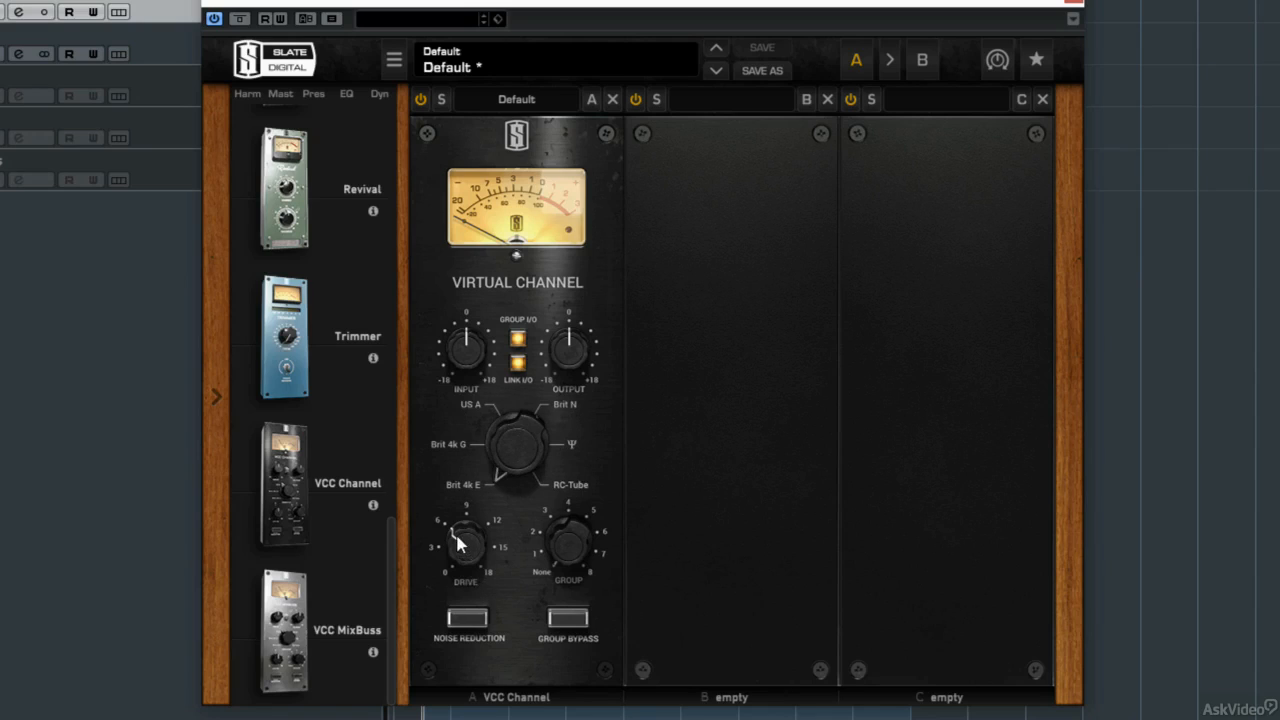
drag(464, 544, 456, 576)
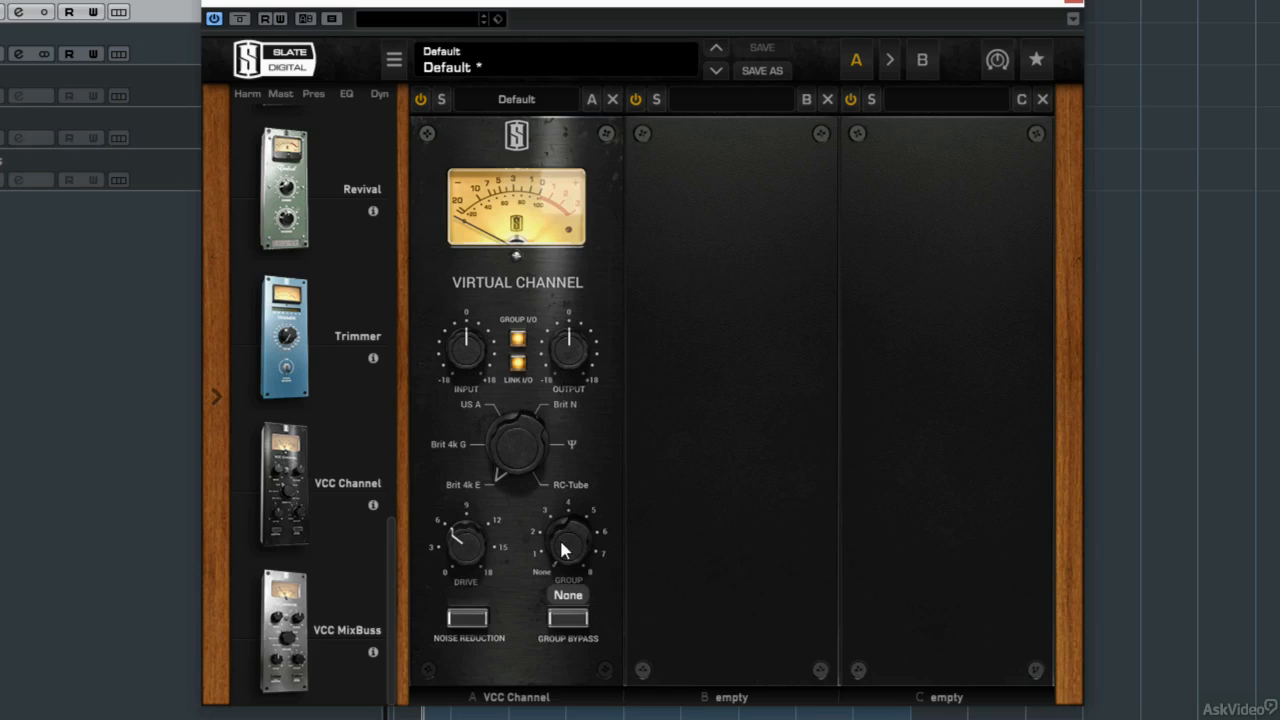
mouse_move(558, 540)
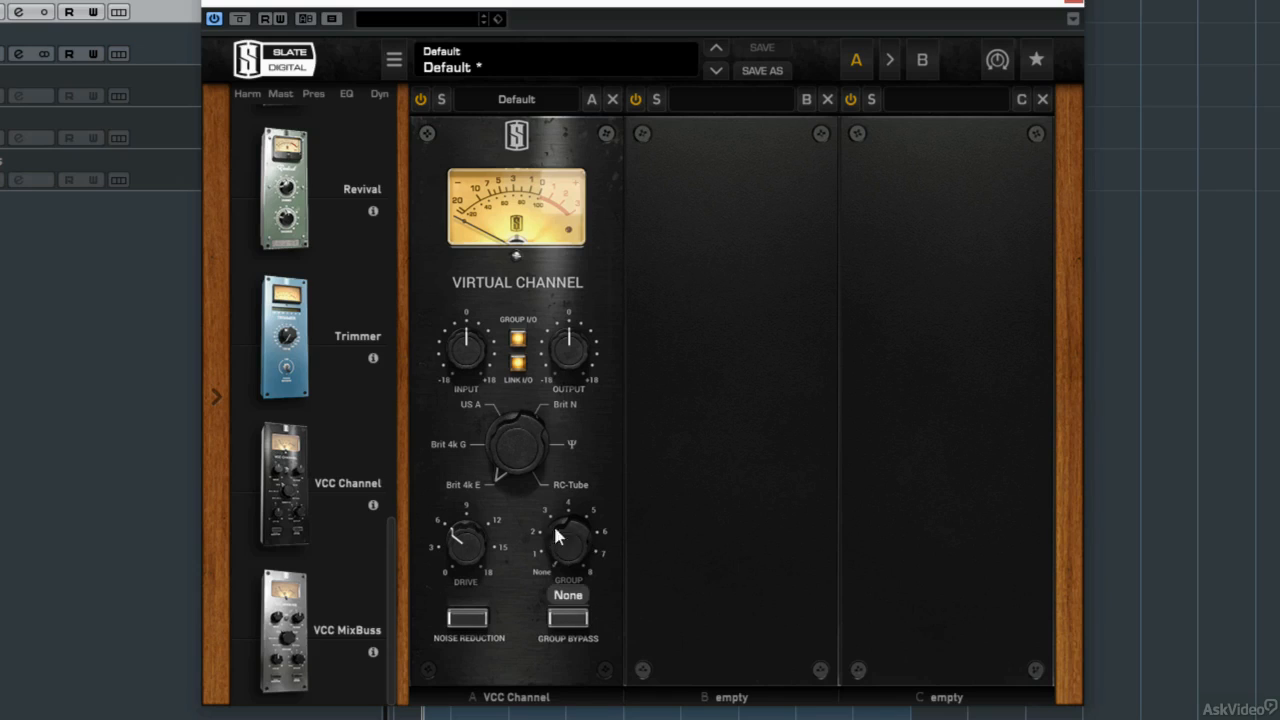
mouse_move(672, 512)
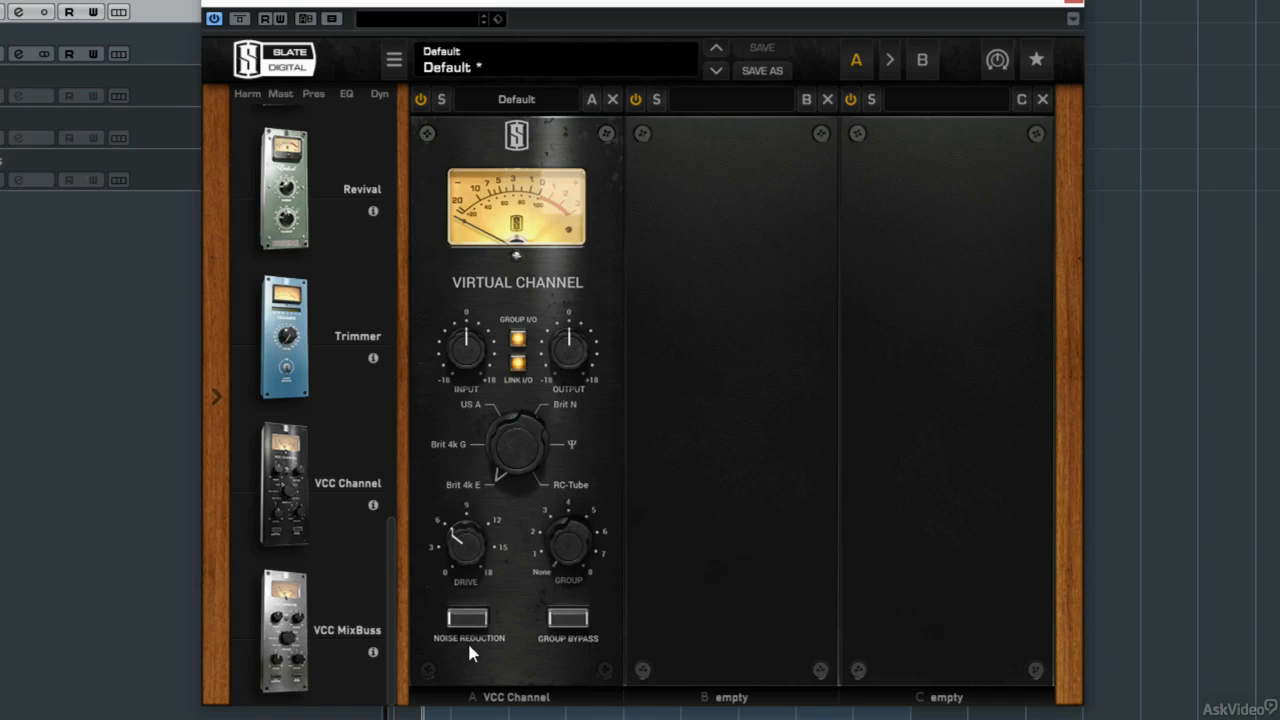
- Audition noise reduction on/off, assign the channel to group 3, and audition group bypass on/off
click(468, 616)
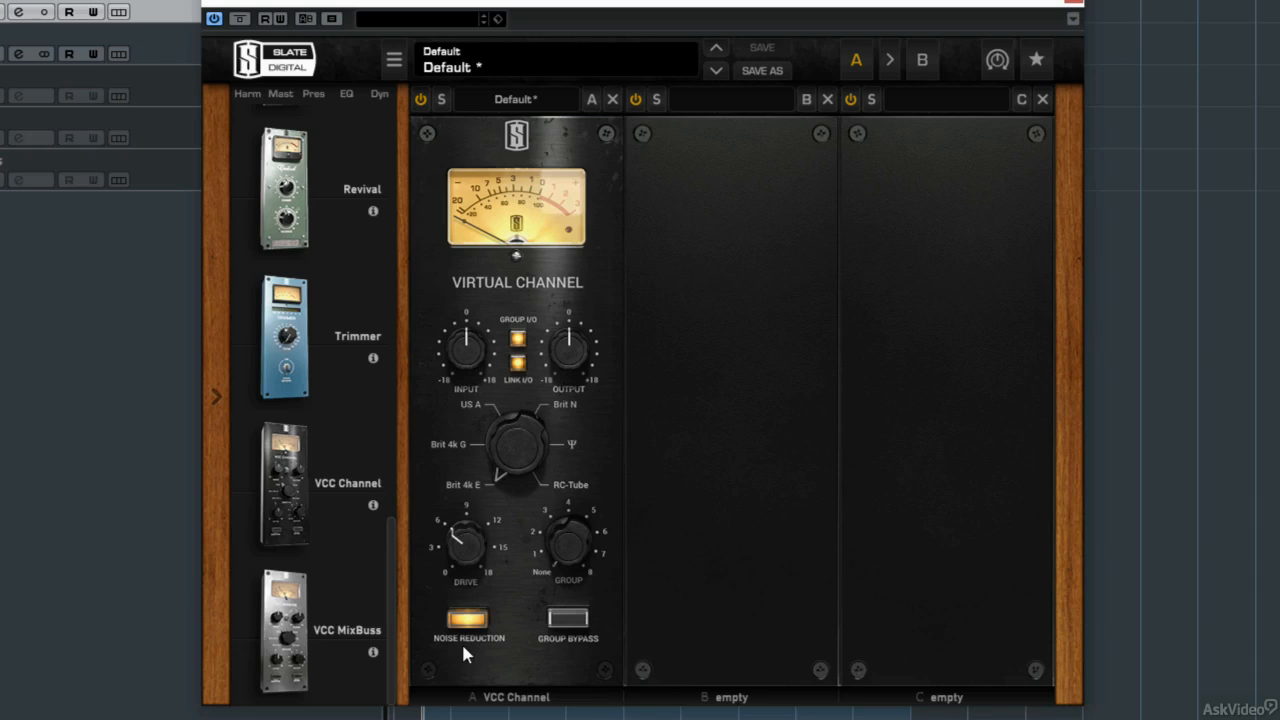
mouse_move(480, 632)
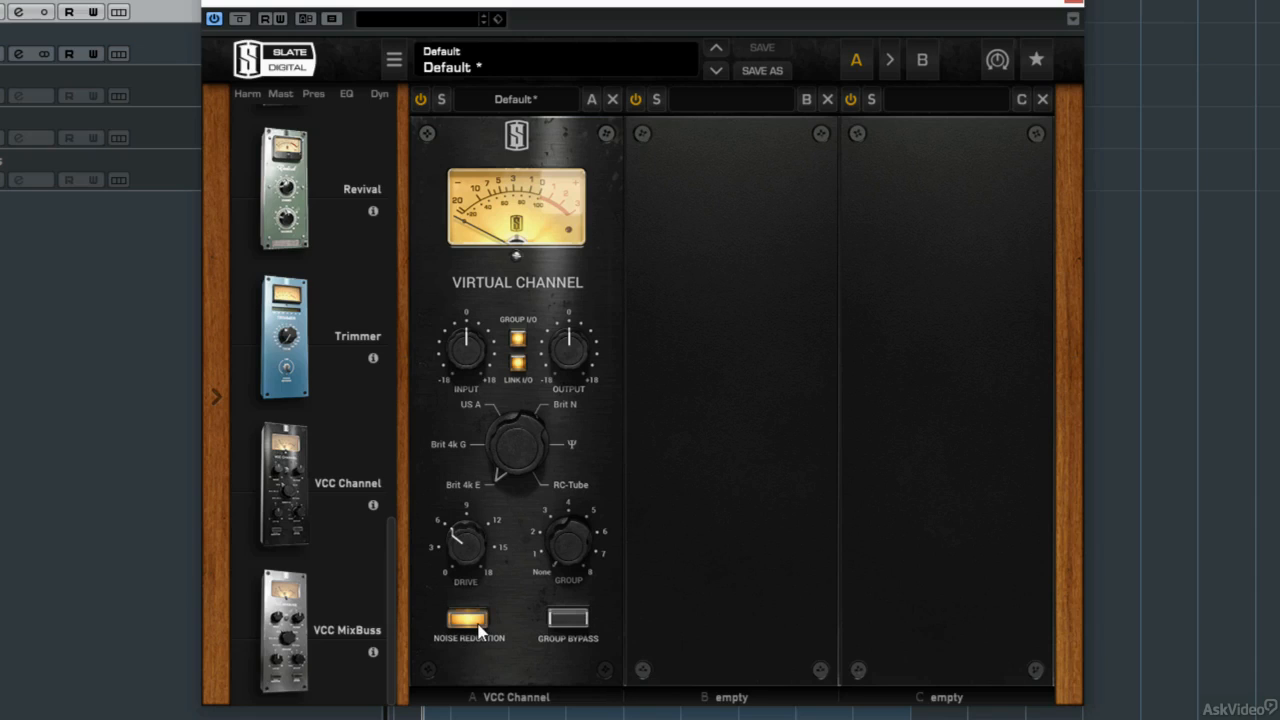
click(468, 616)
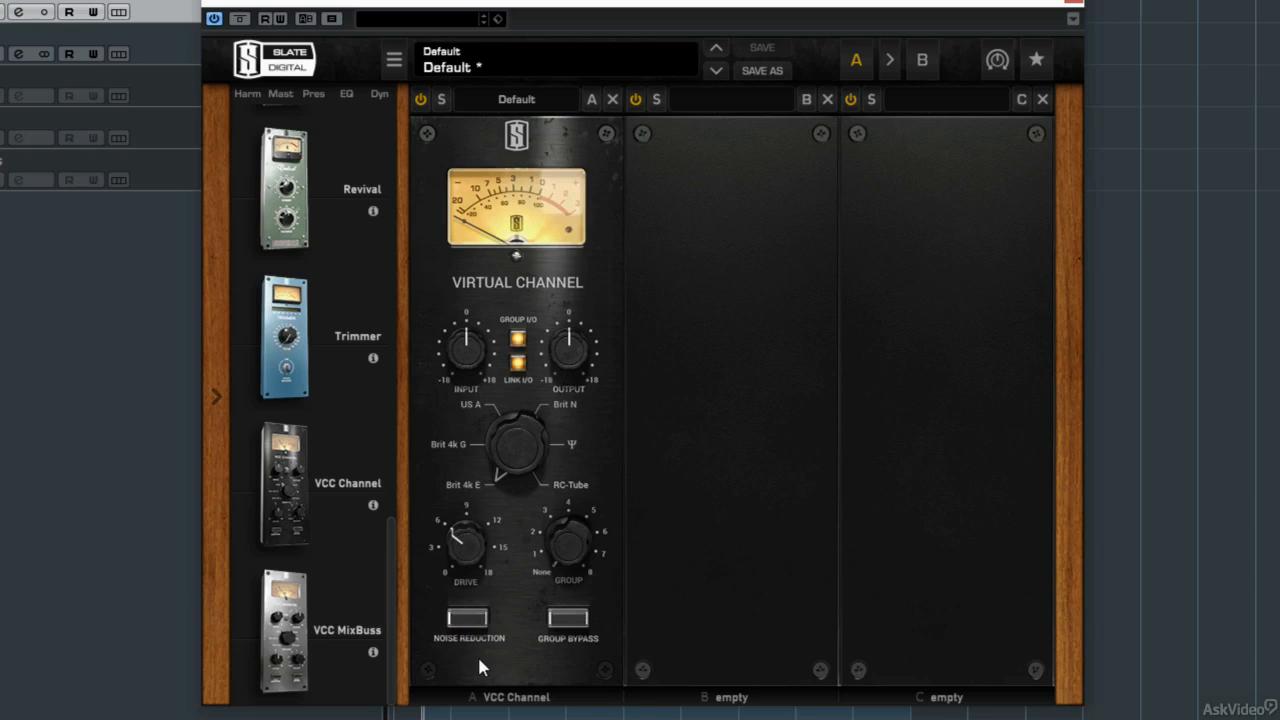
click(568, 616)
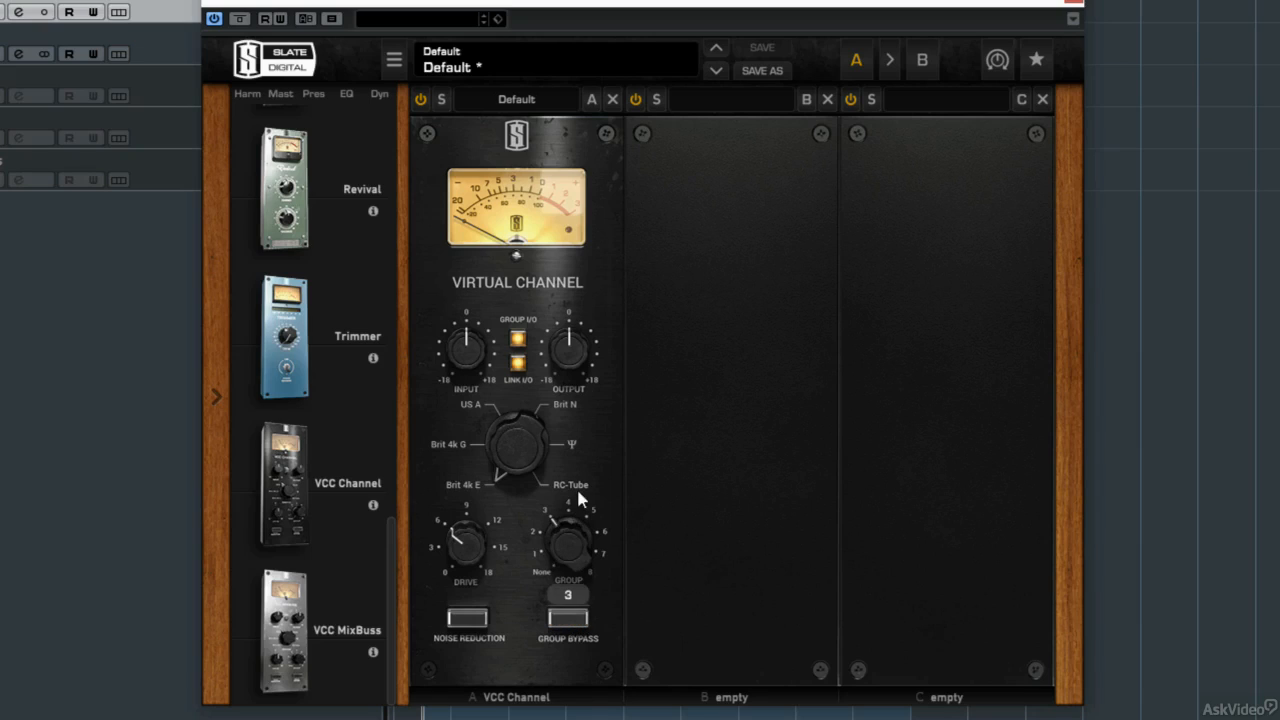
click(568, 618)
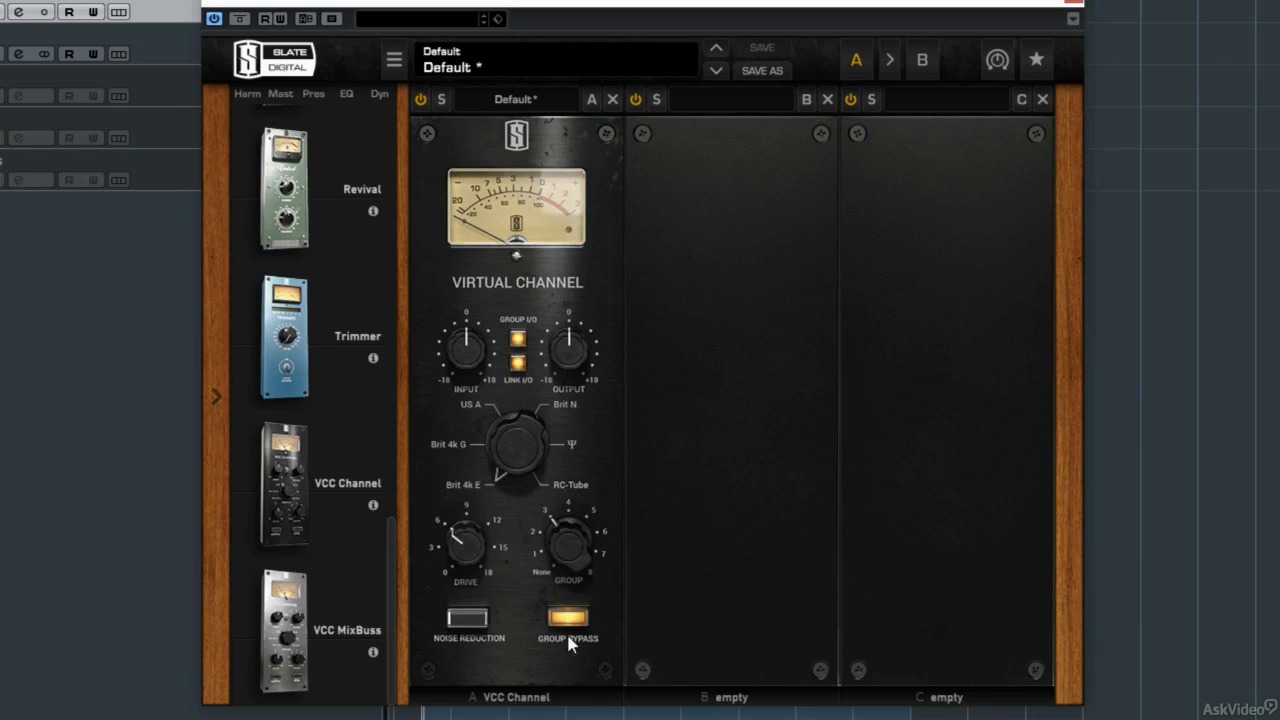
click(568, 618)
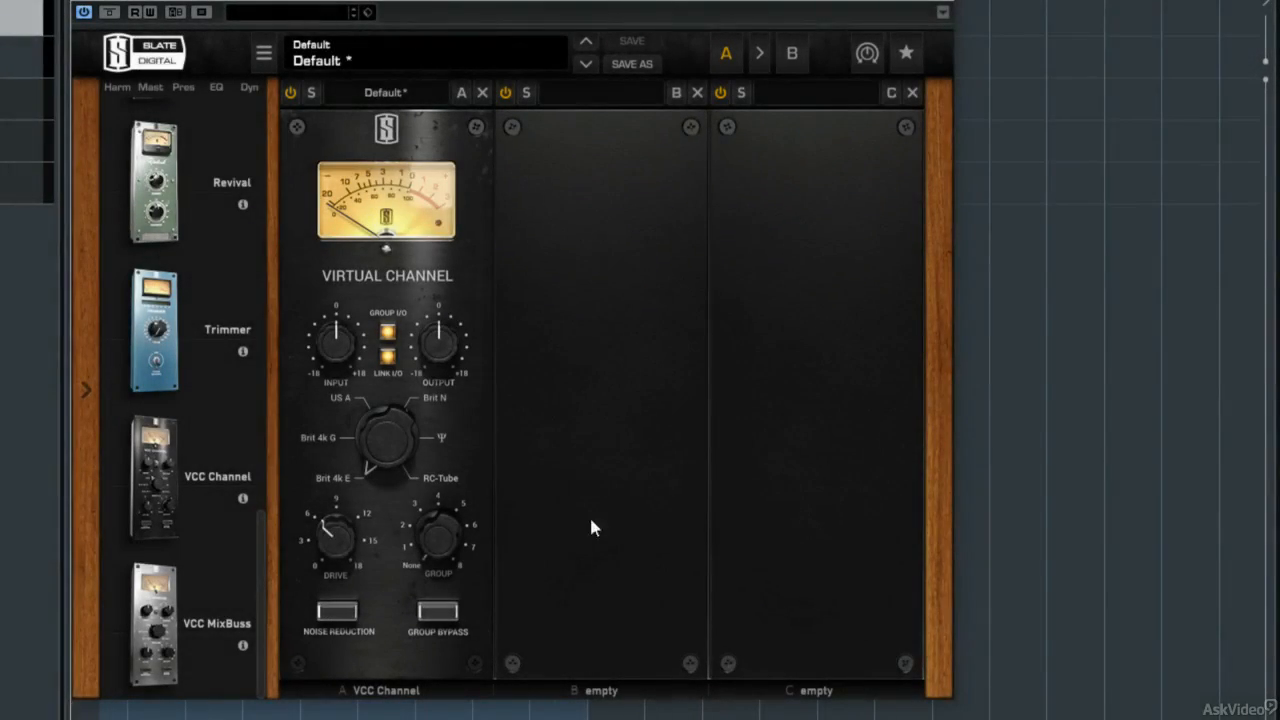
mouse_move(316, 366)
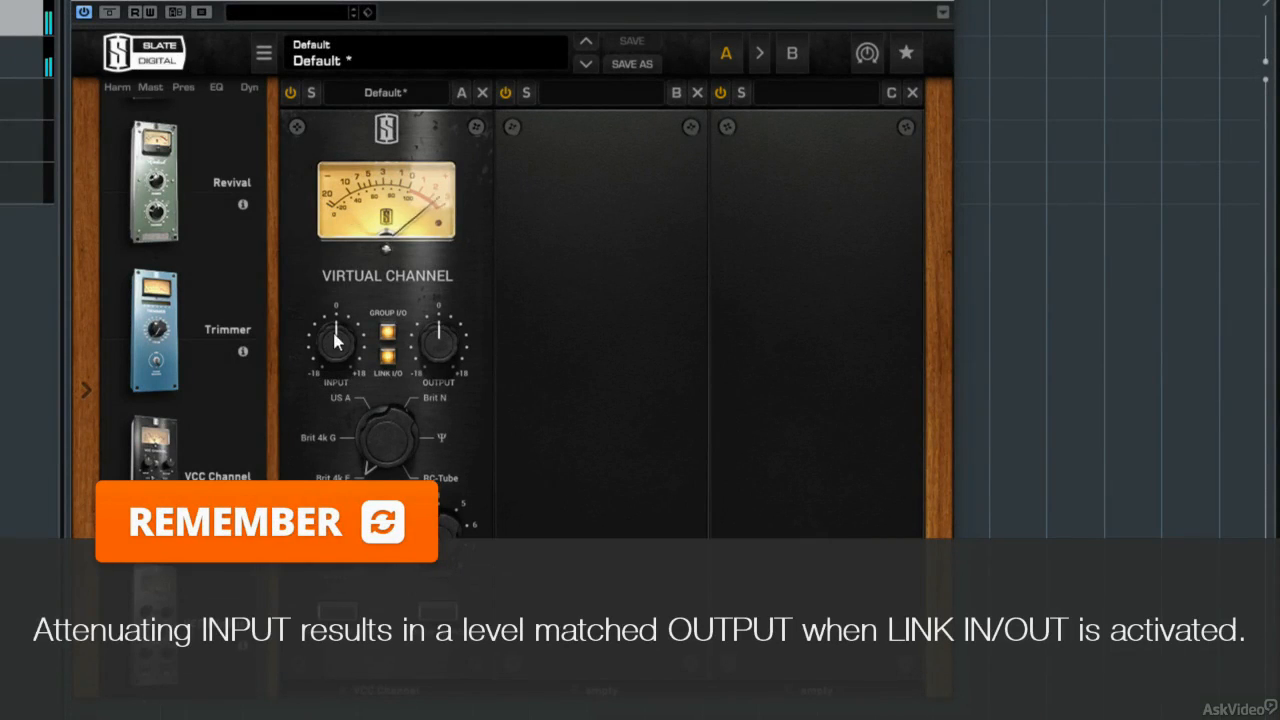
- Dip the input level and restore it with linked output, then raise drive past 6.74 dB
drag(336, 340, 336, 360)
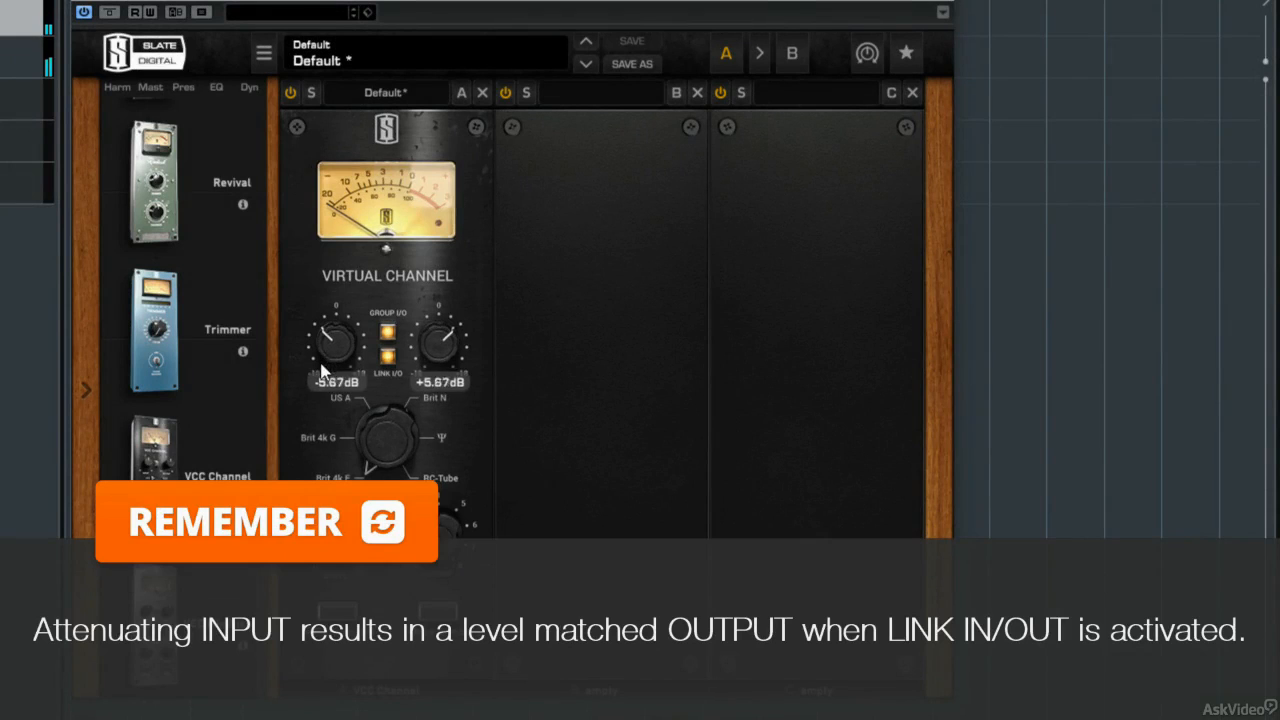
drag(336, 340, 336, 360)
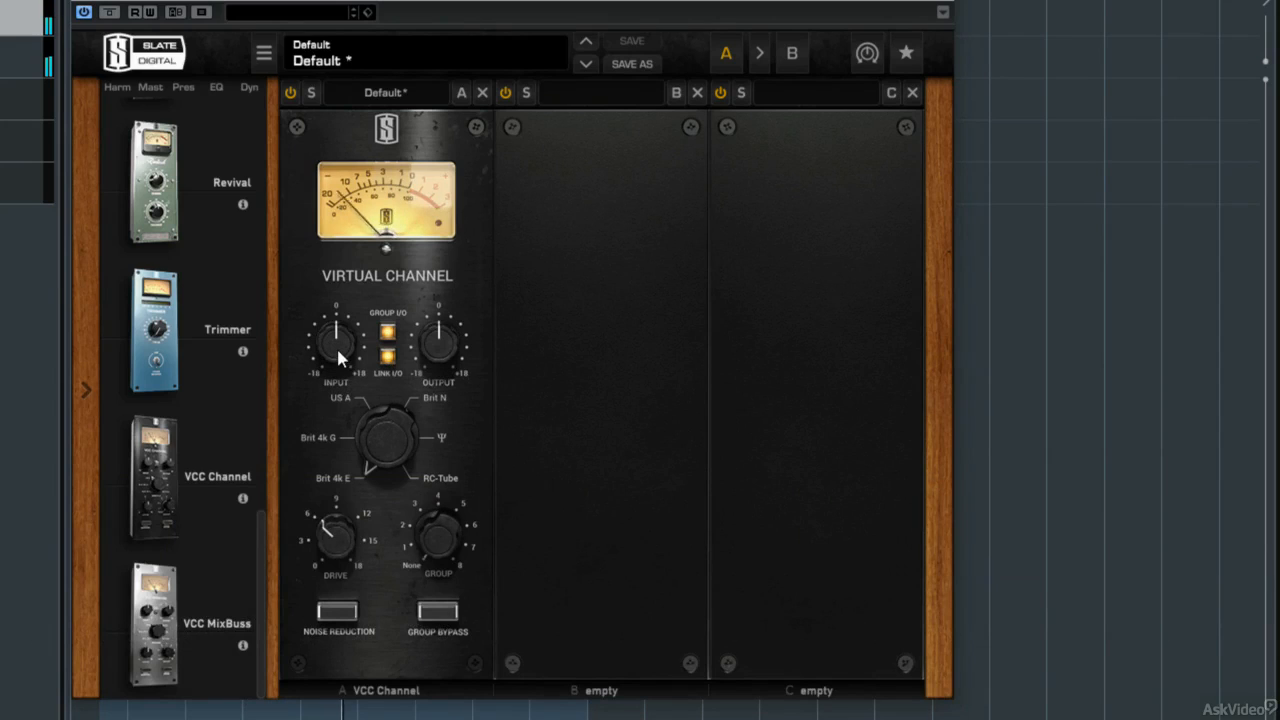
drag(336, 340, 336, 356)
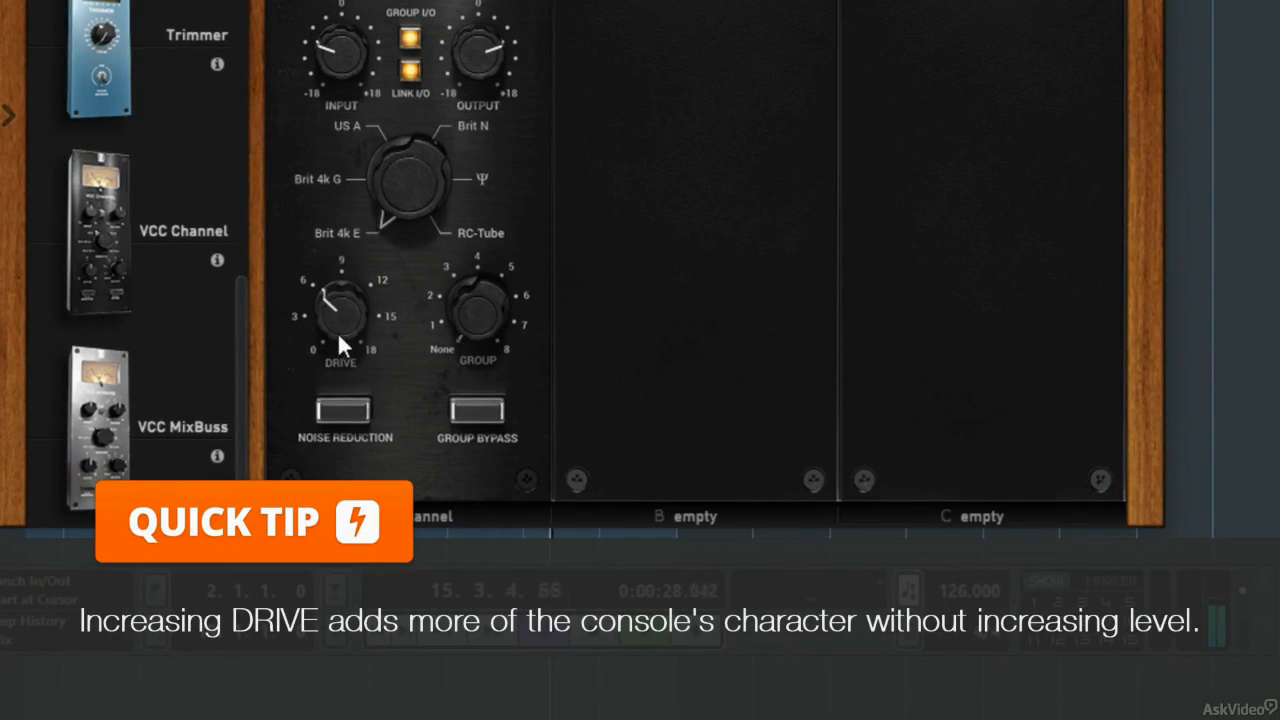
drag(344, 310, 330, 300)
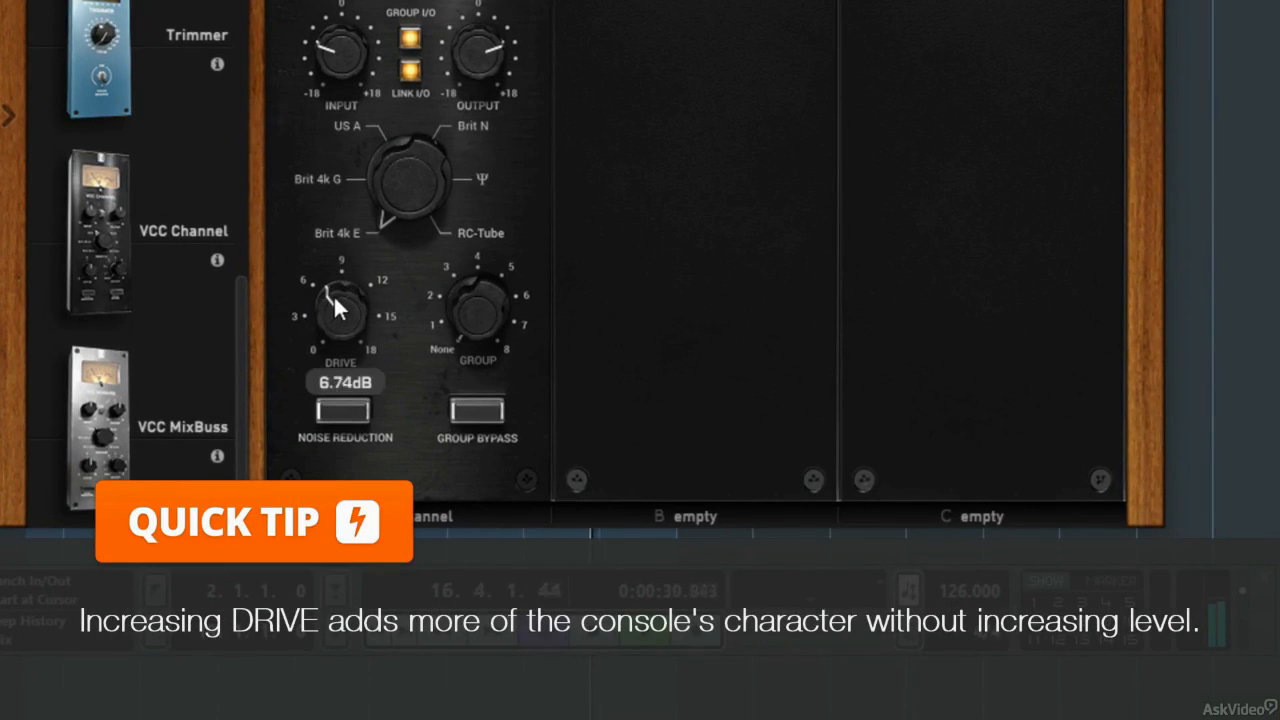
drag(340, 310, 348, 284)
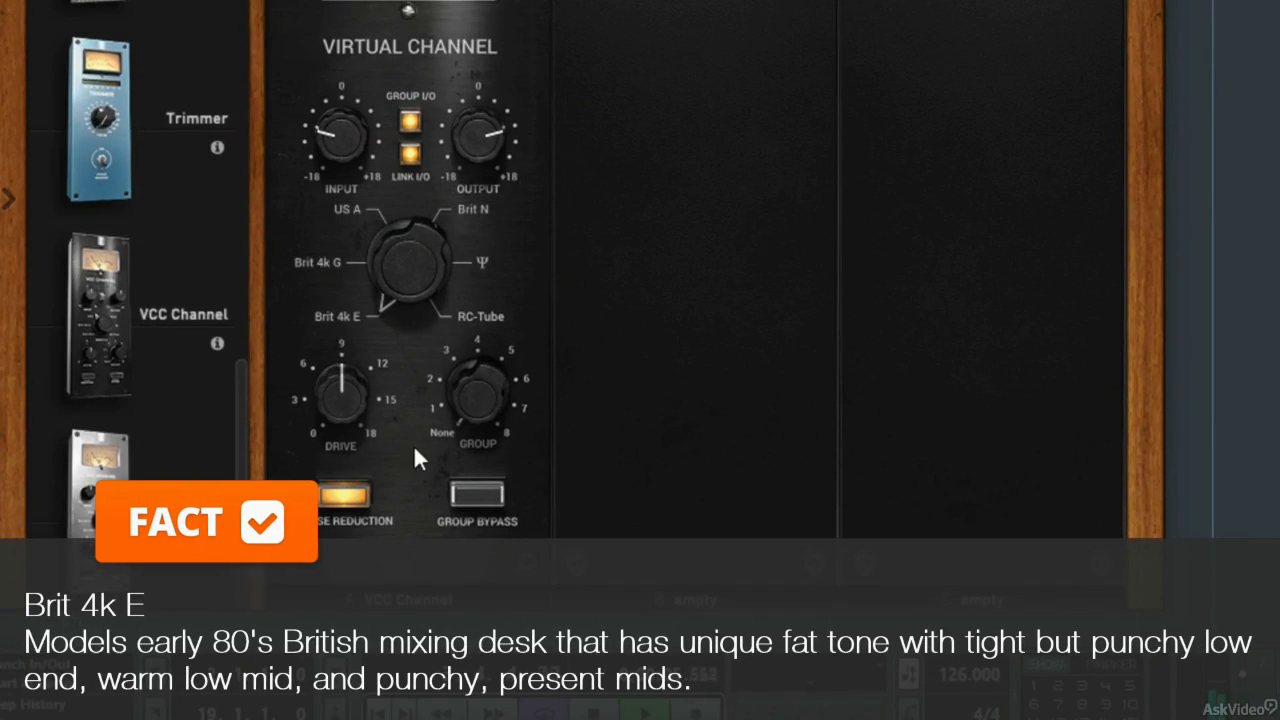
- Turn the console selector through Brit 4k E, Brit 4k G, Ψ and RC-Tube while listening
drag(340, 396, 344, 376)
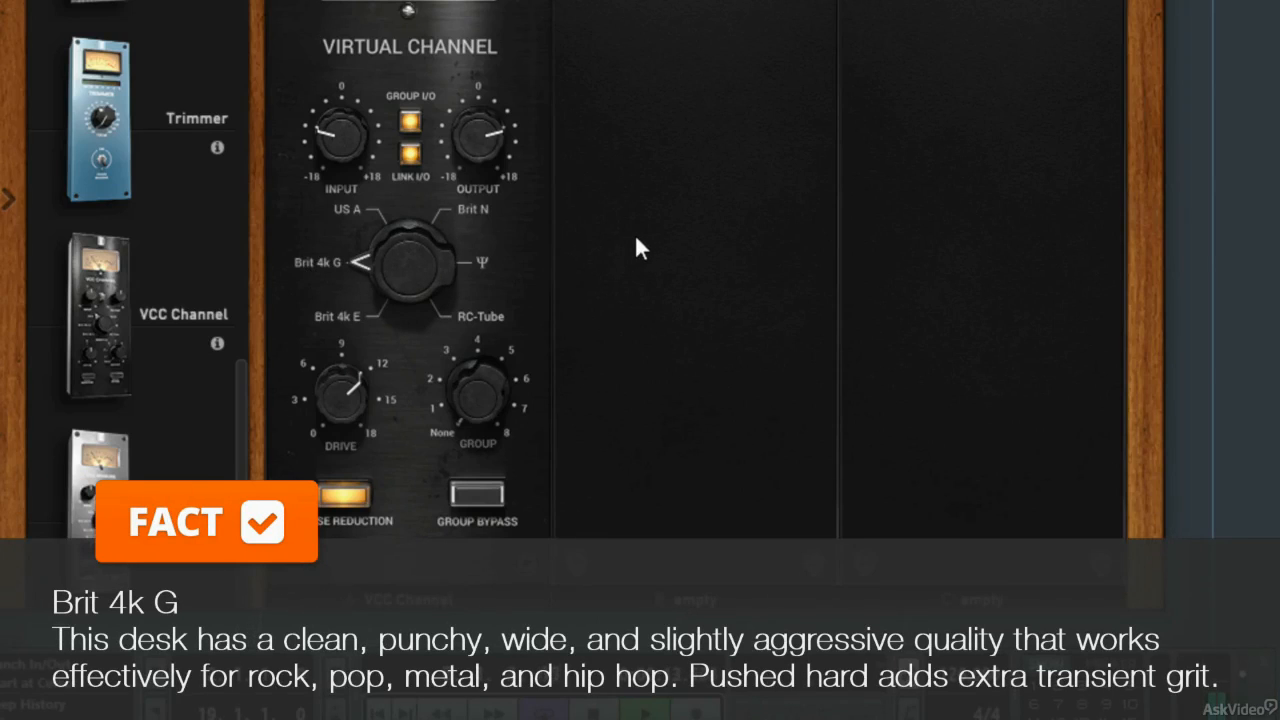
mouse_move(590, 236)
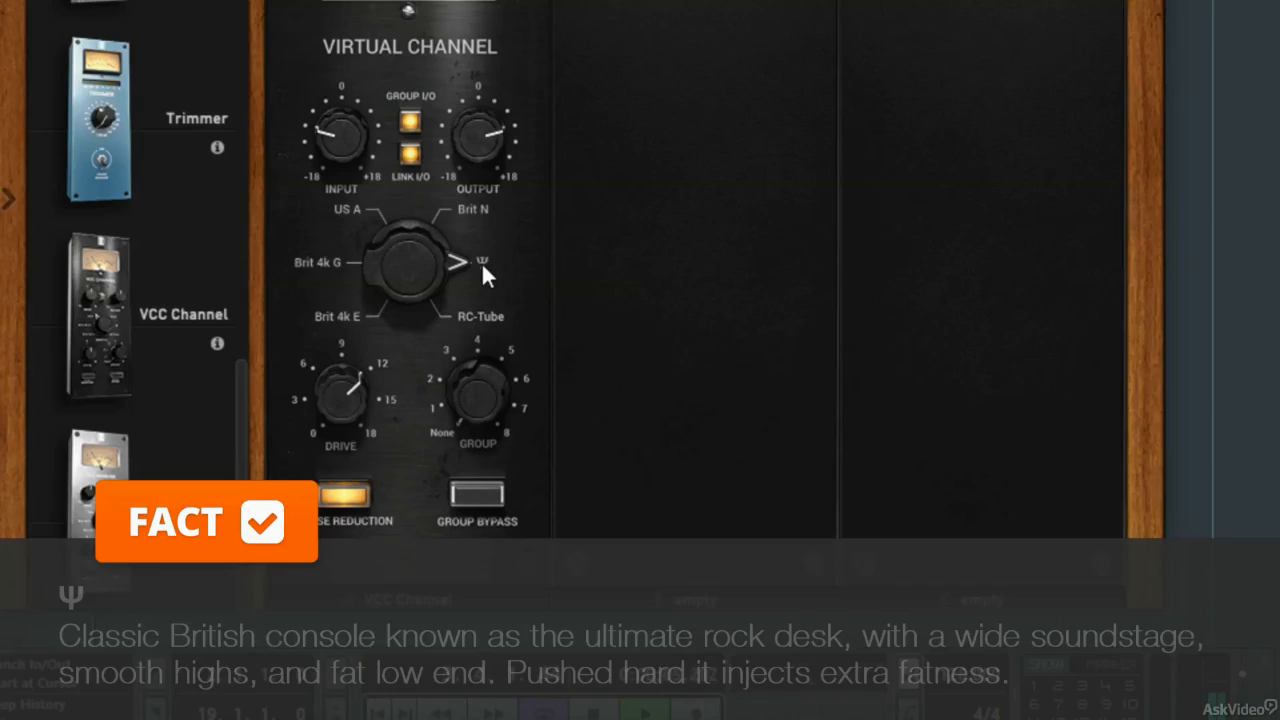
mouse_move(572, 302)
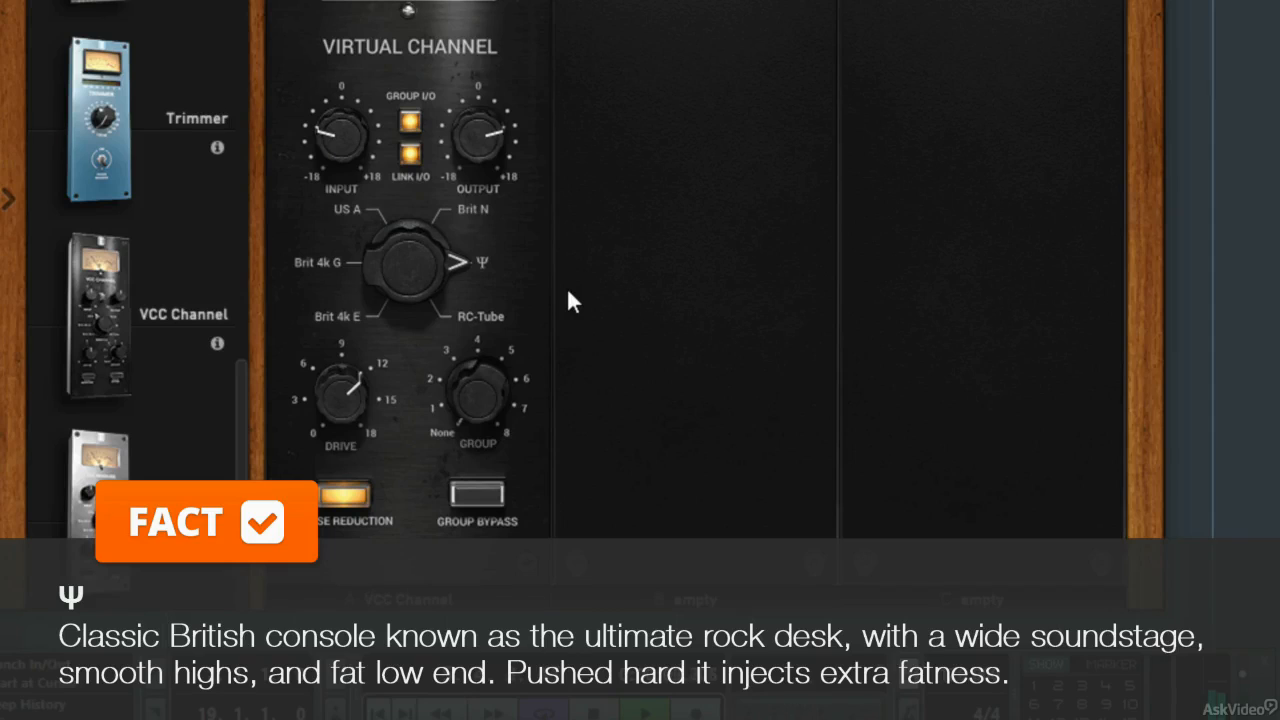
mouse_move(510, 336)
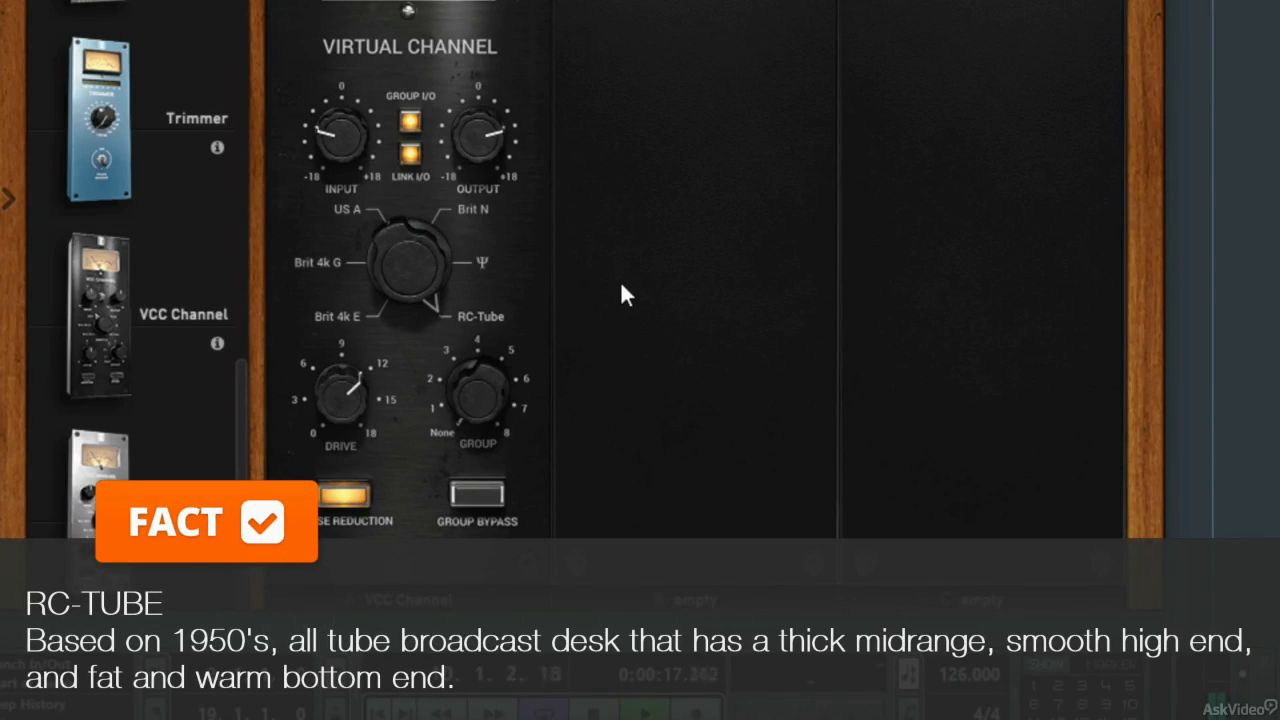
mouse_move(324, 330)
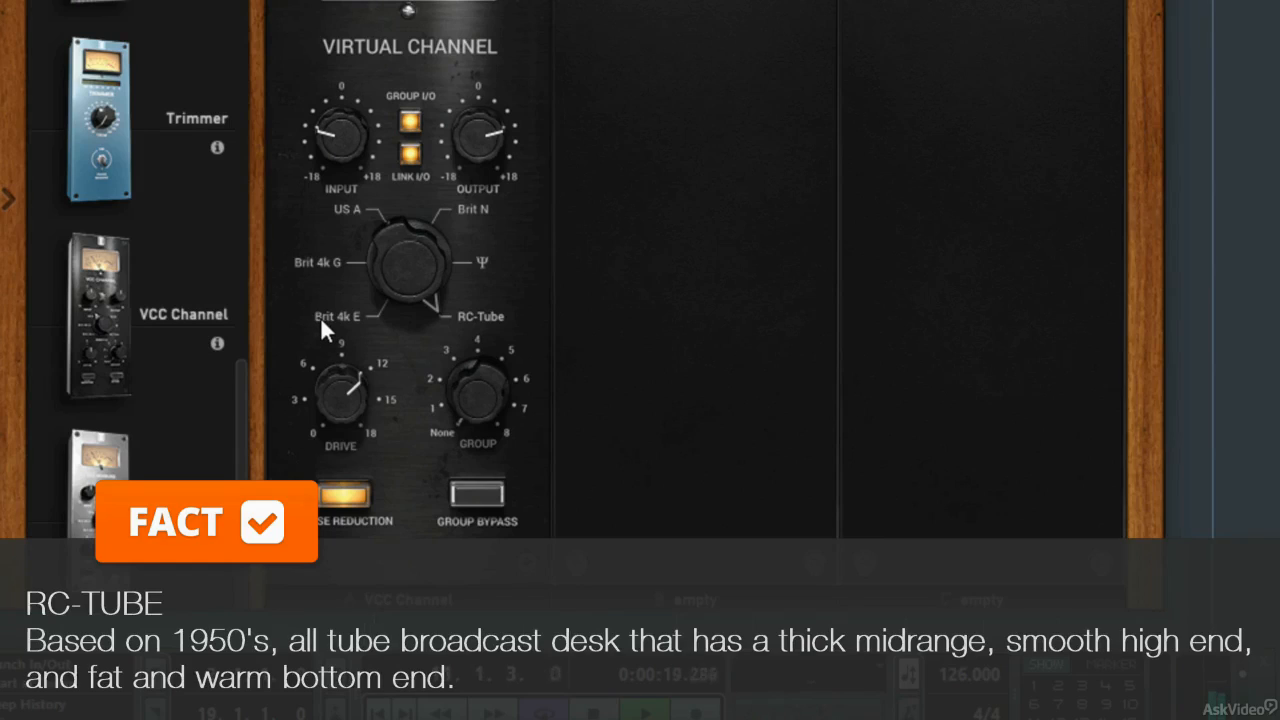